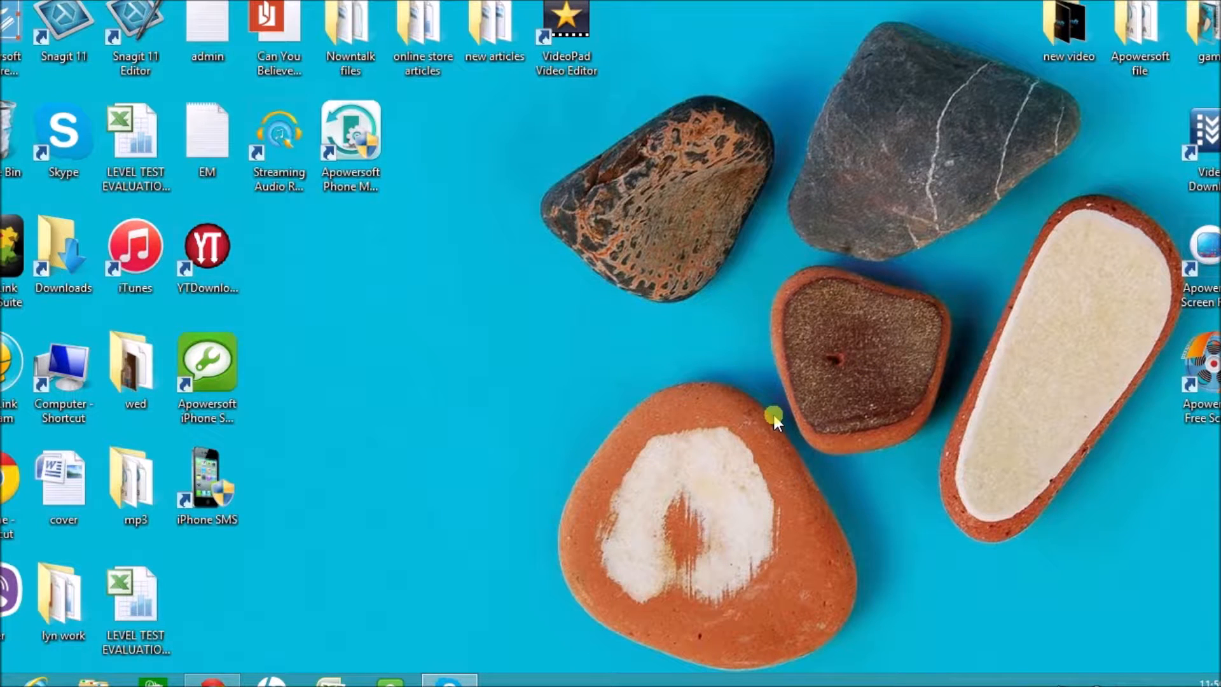
mouse_move(390, 307)
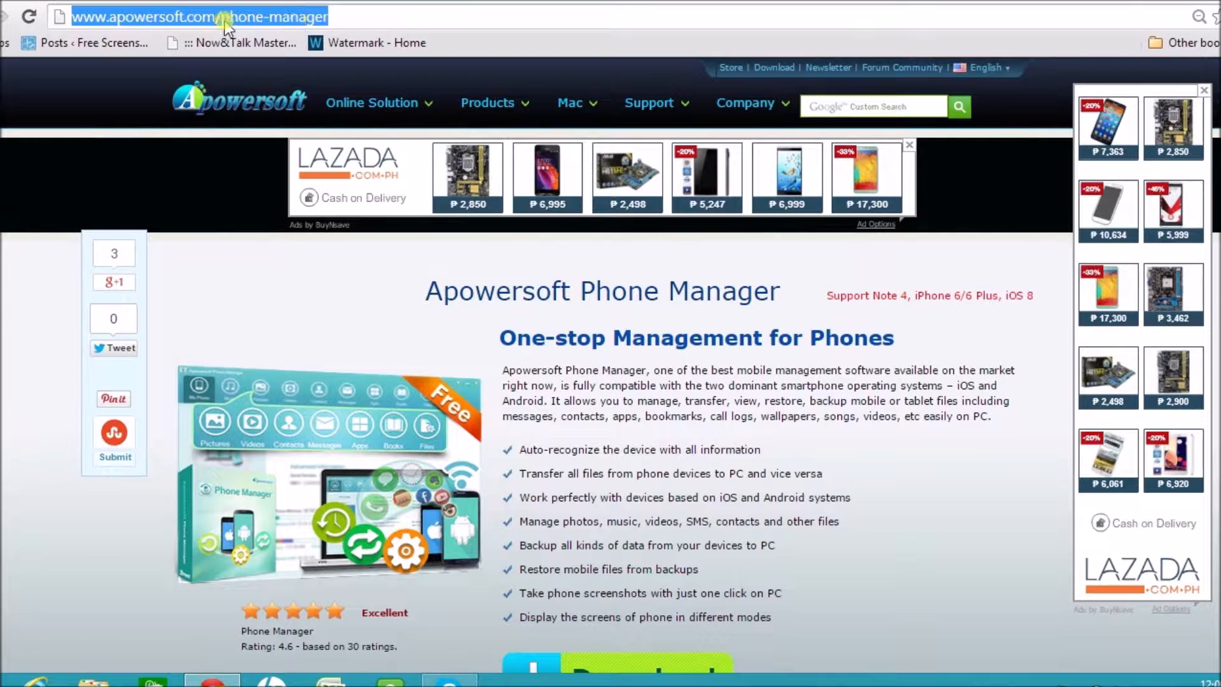
mouse_move(283, 17)
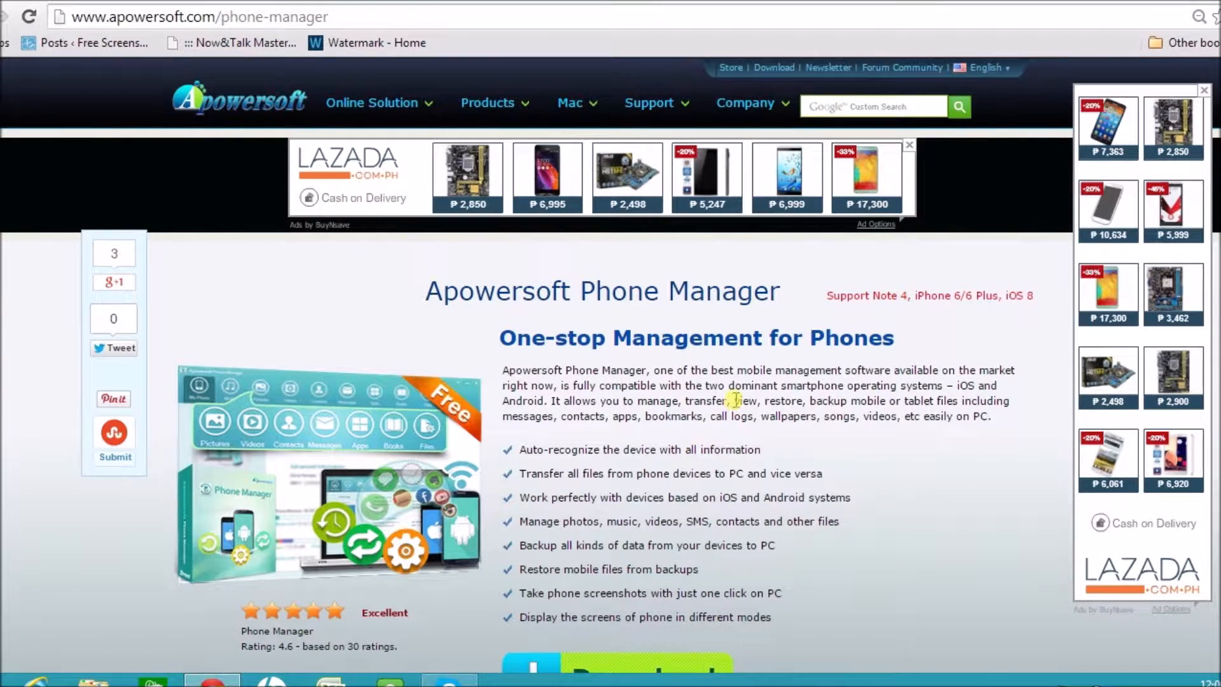
Download phone-manager.exe from the product page and run the installer from Chrome's download bar.
scroll("down", 3)
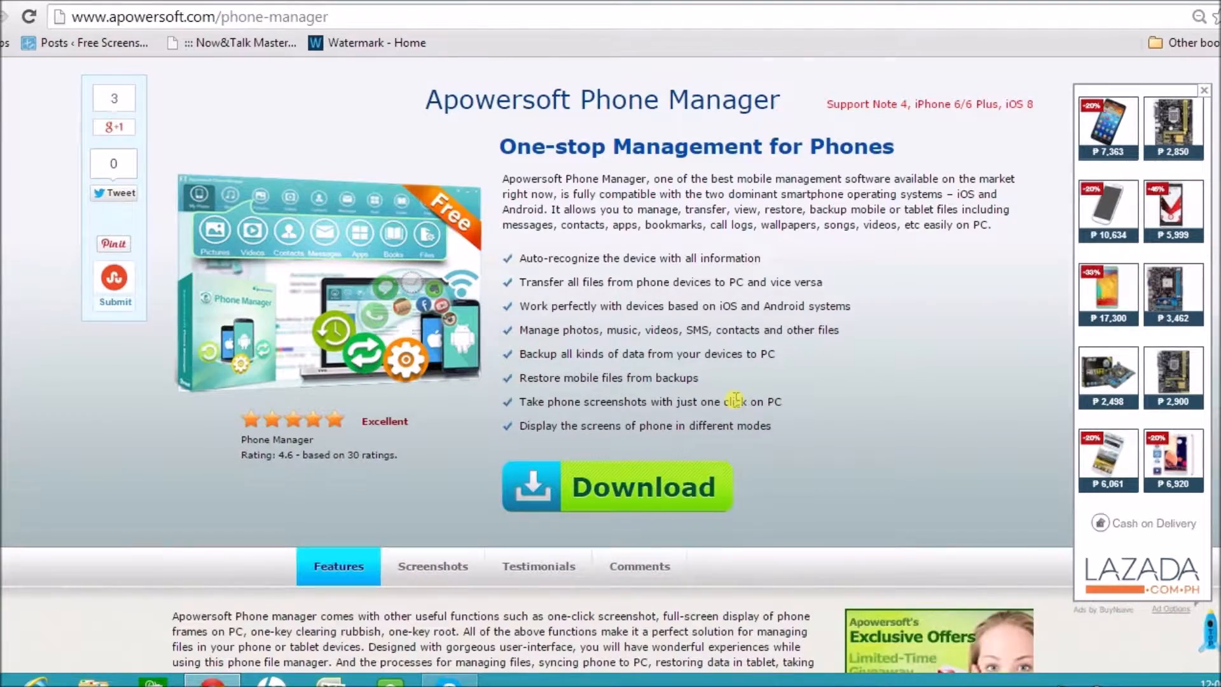
scroll("down", 3)
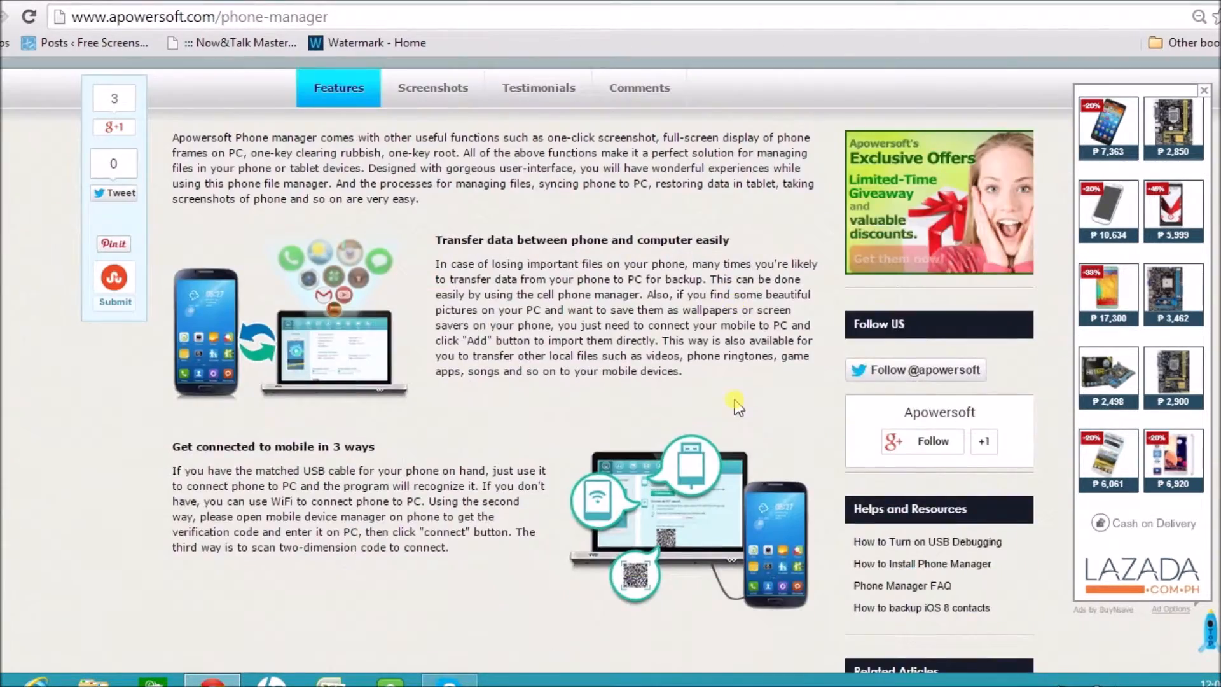
scroll("up", 3)
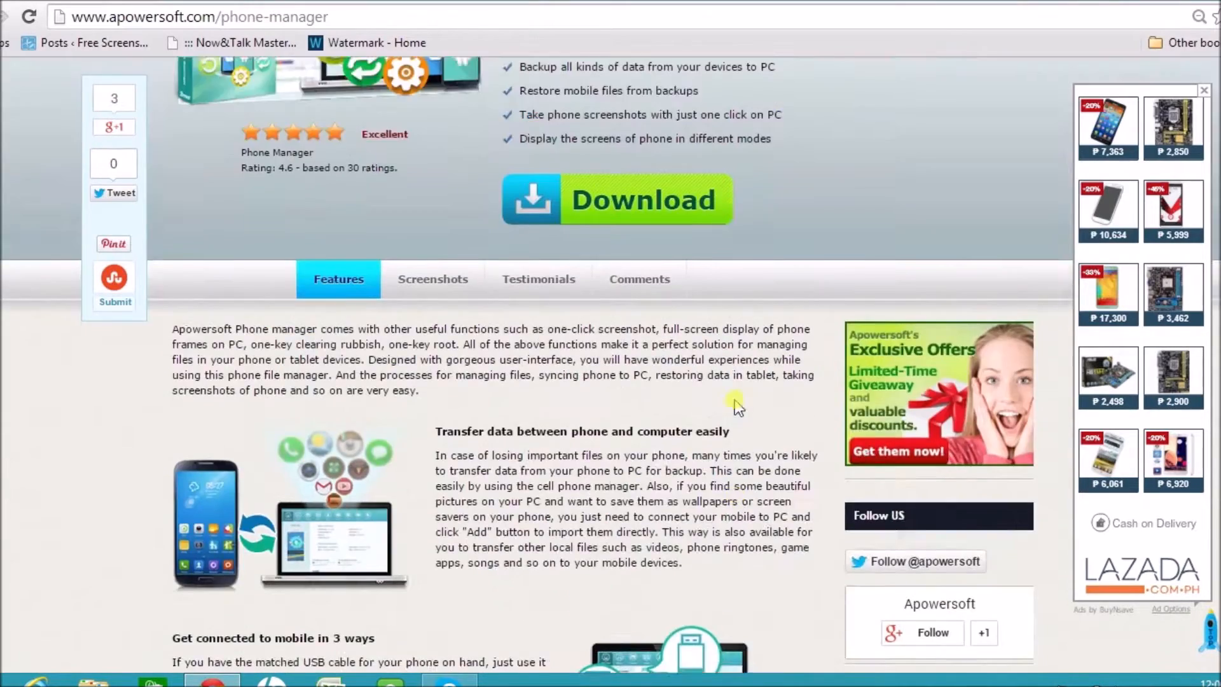
scroll("up", 3)
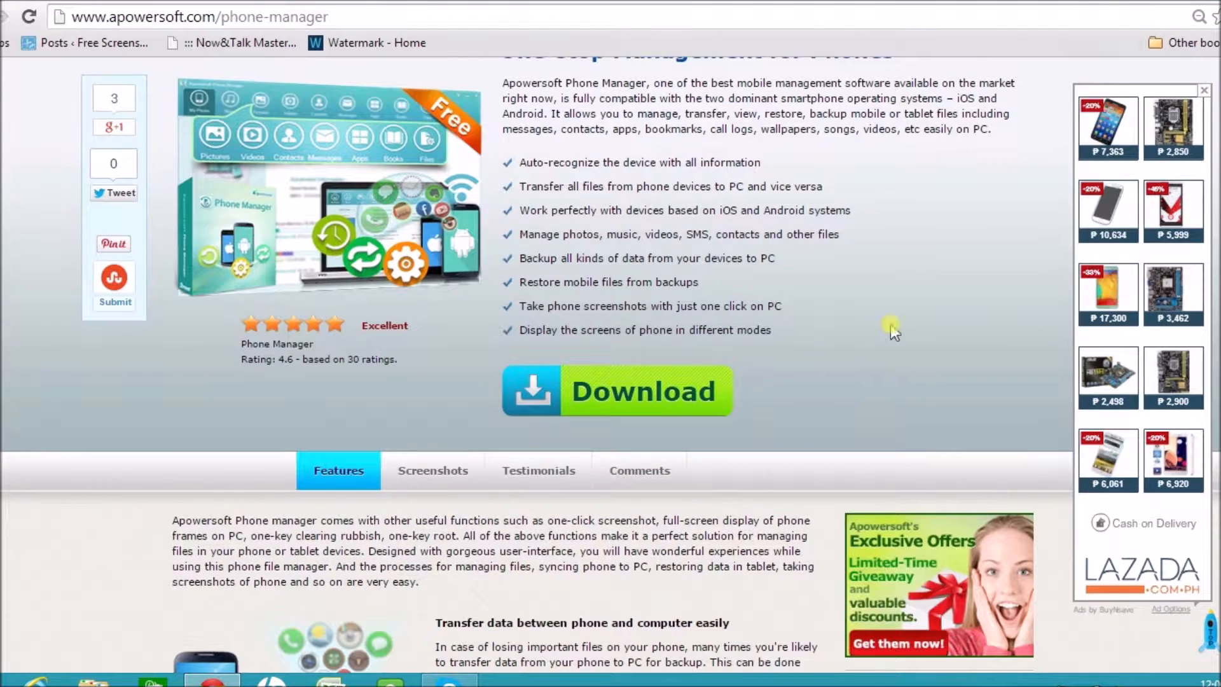
mouse_move(1202, 220)
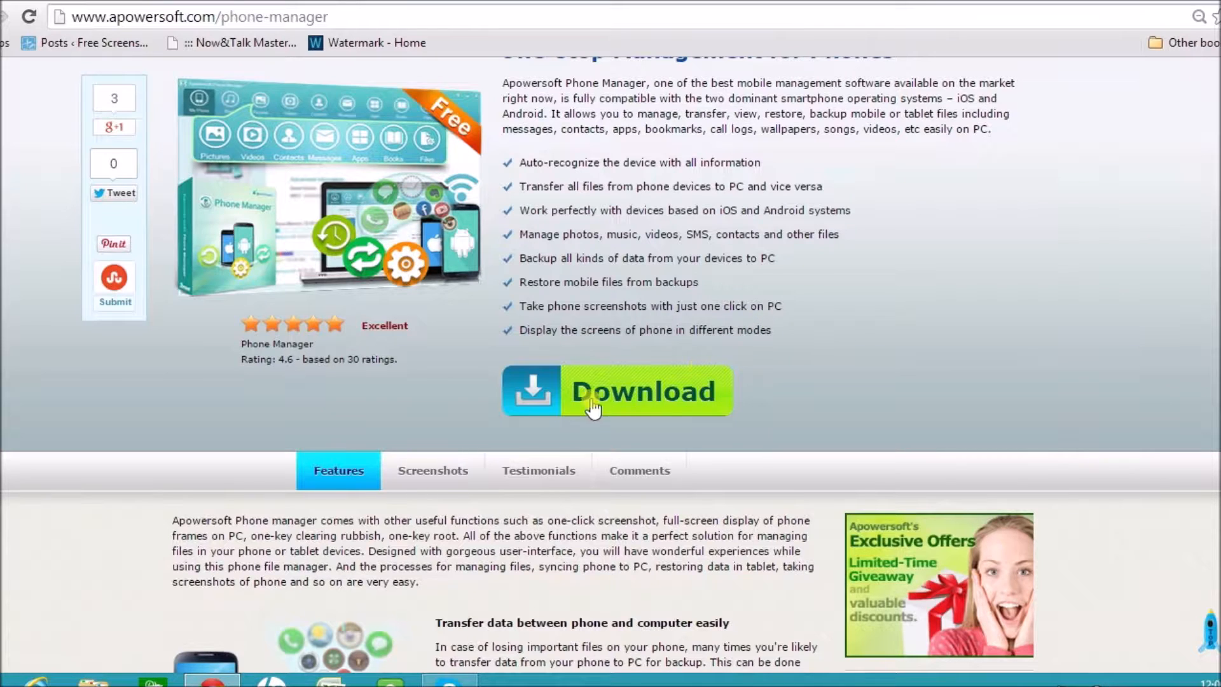
left_click(614, 390)
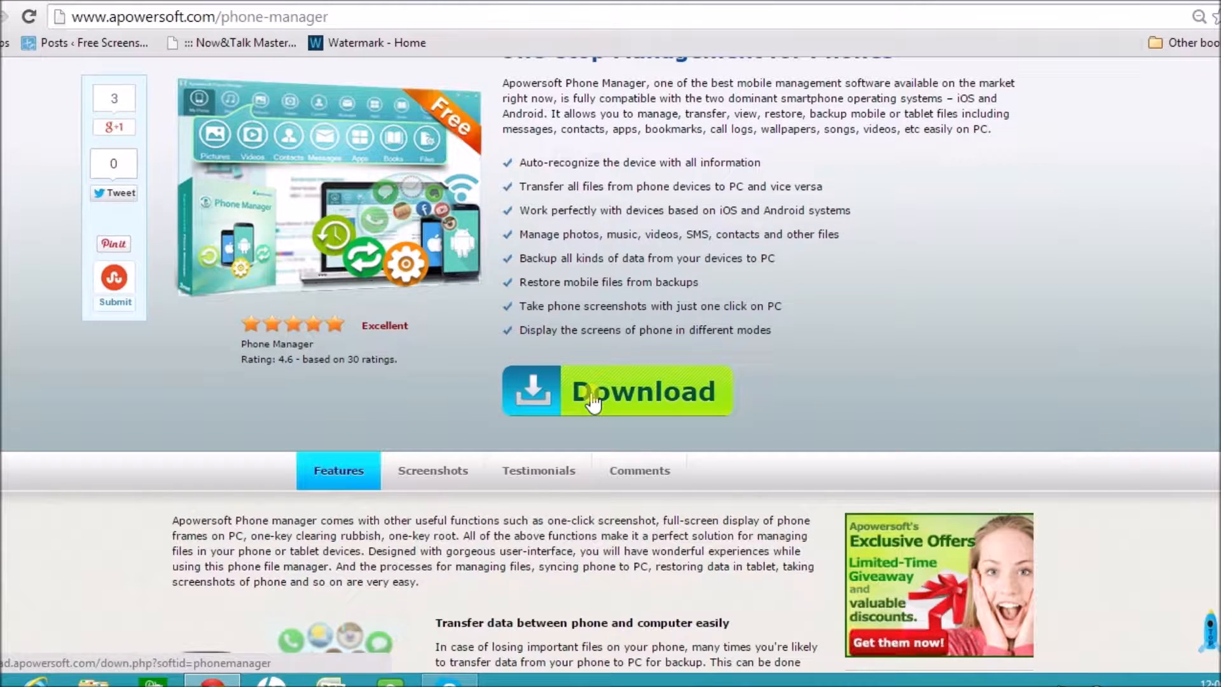
left_click(617, 390)
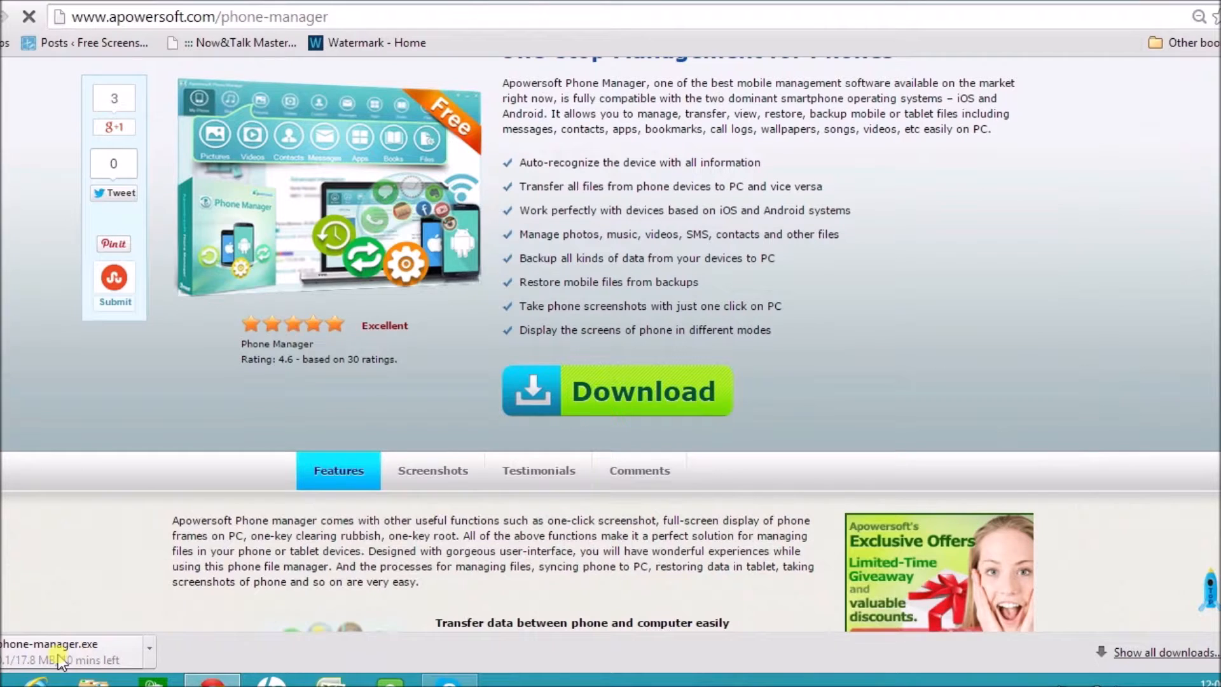
mouse_move(59, 658)
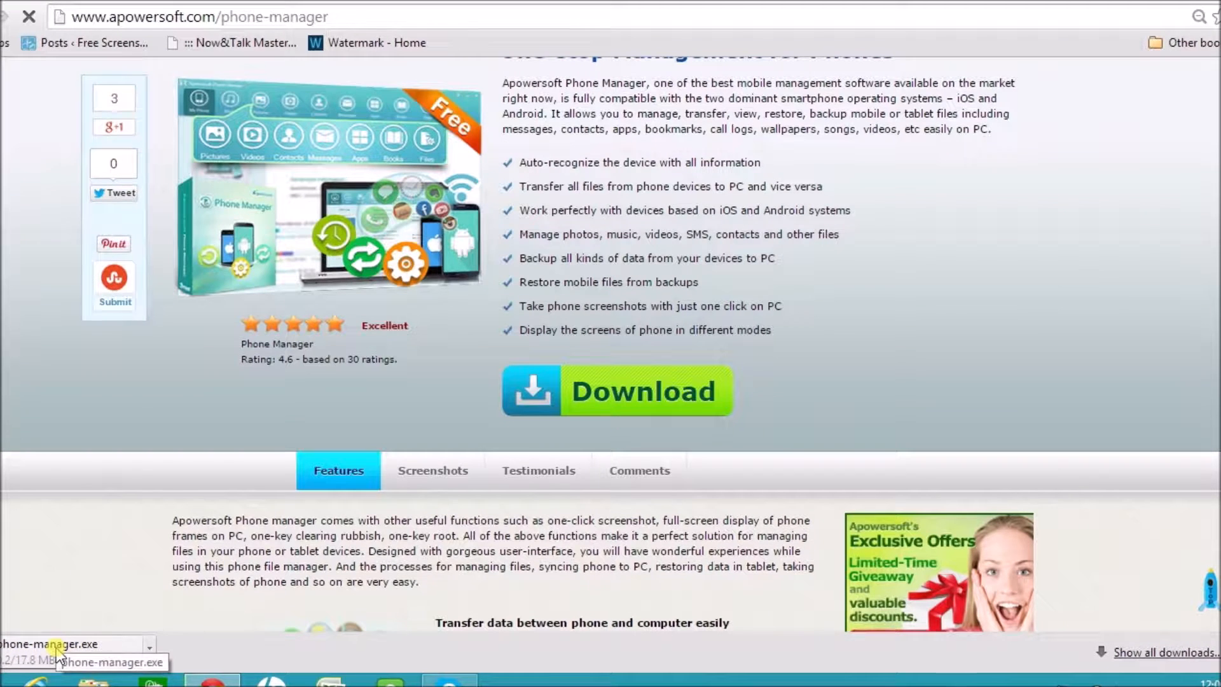
left_click(150, 644)
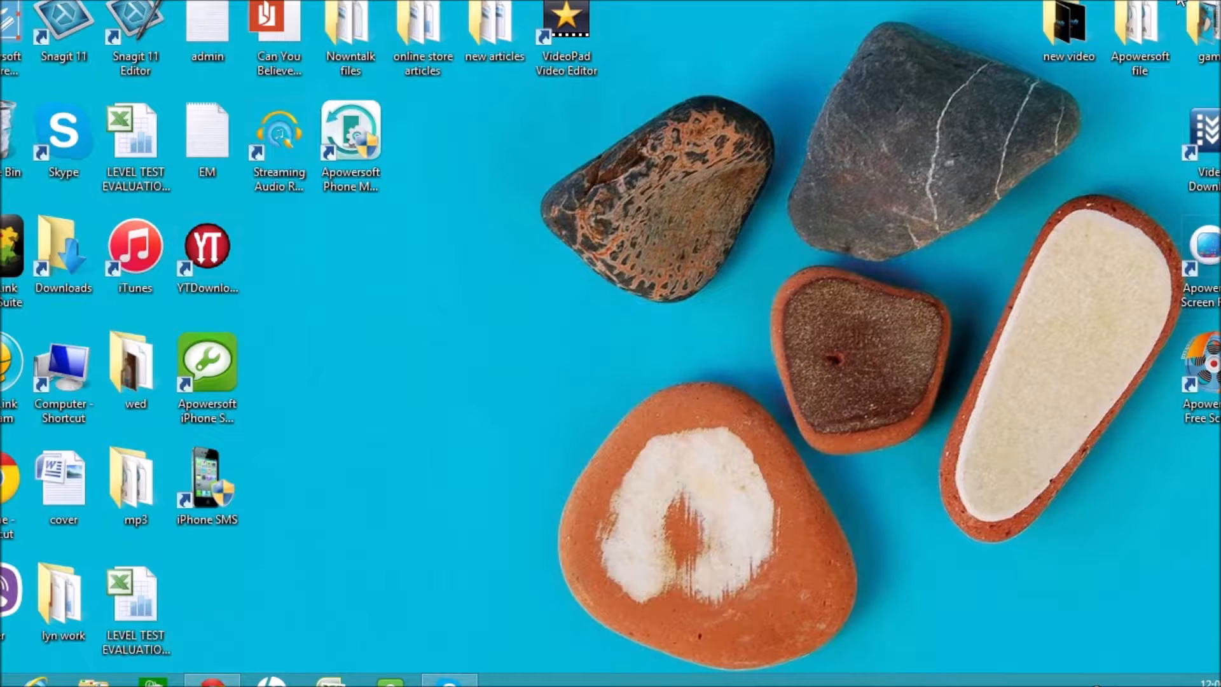
Start Apowersoft Phone Manager from its desktop shortcut, reaching the phone connection guide.
left_click(350, 145)
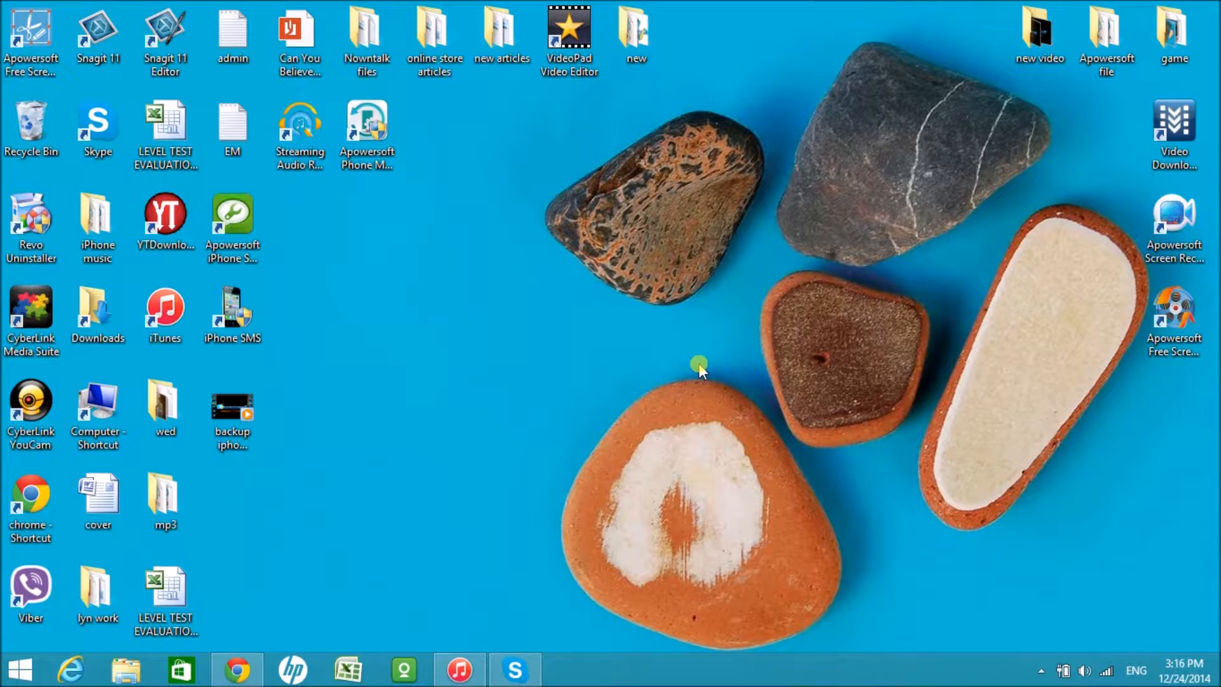
double_click(367, 128)
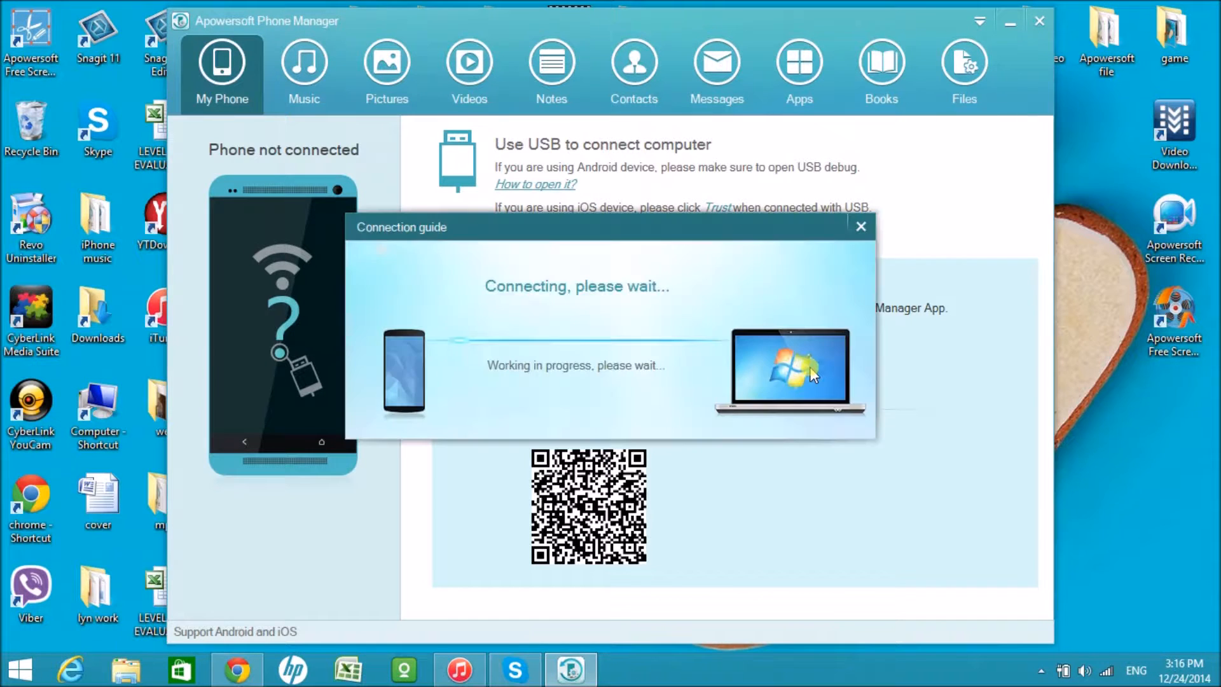
mouse_move(919, 341)
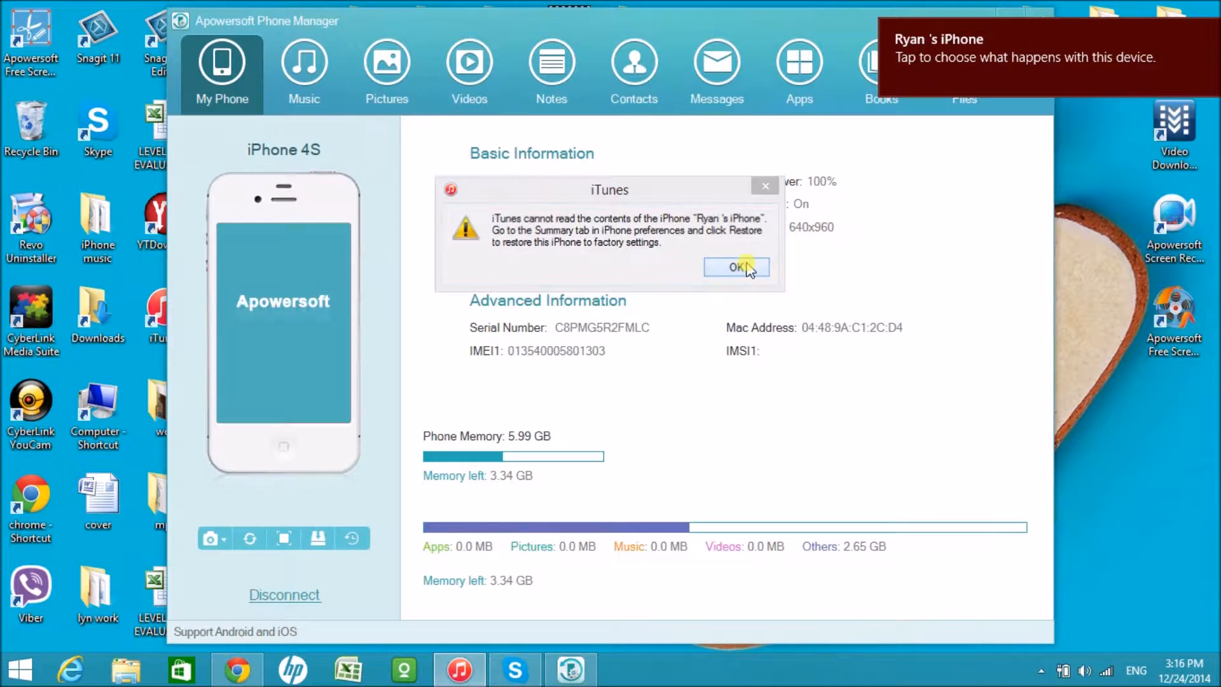
Dismiss the iTunes cannot-read warning so the iPhone 4S device and storage details appear.
left_click(737, 268)
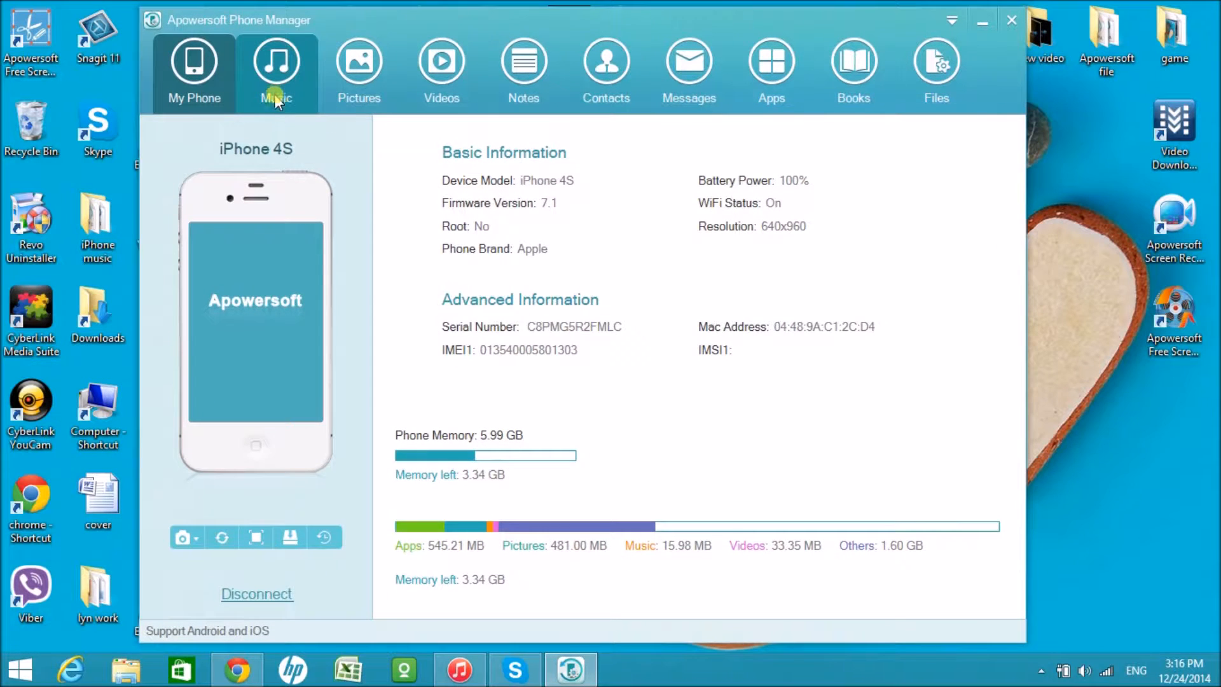
Browse the iPhone's music and photos, then show its three video clips.
left_click(276, 70)
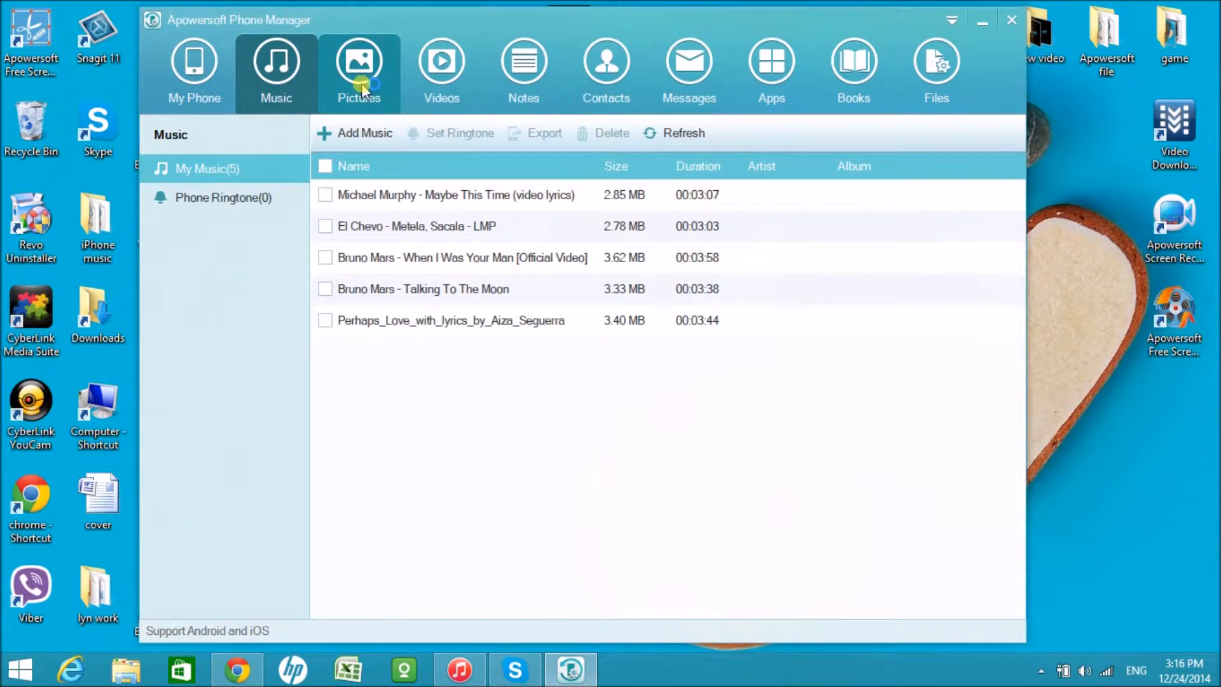
left_click(359, 62)
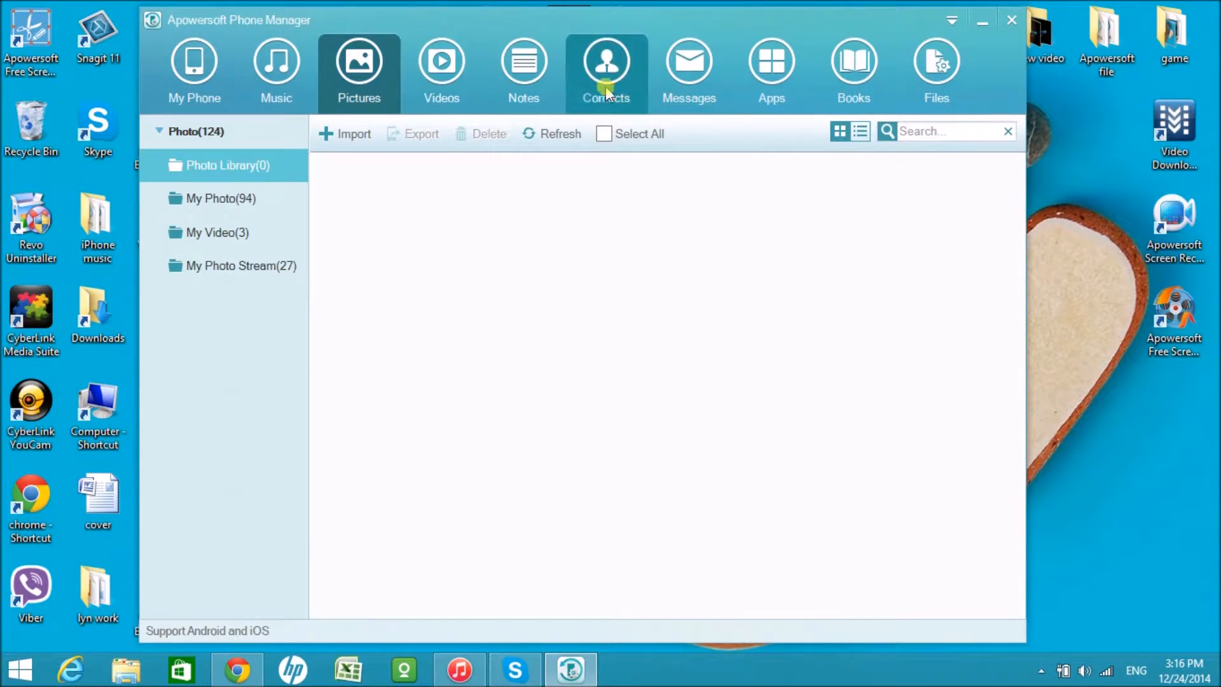
mouse_move(688, 70)
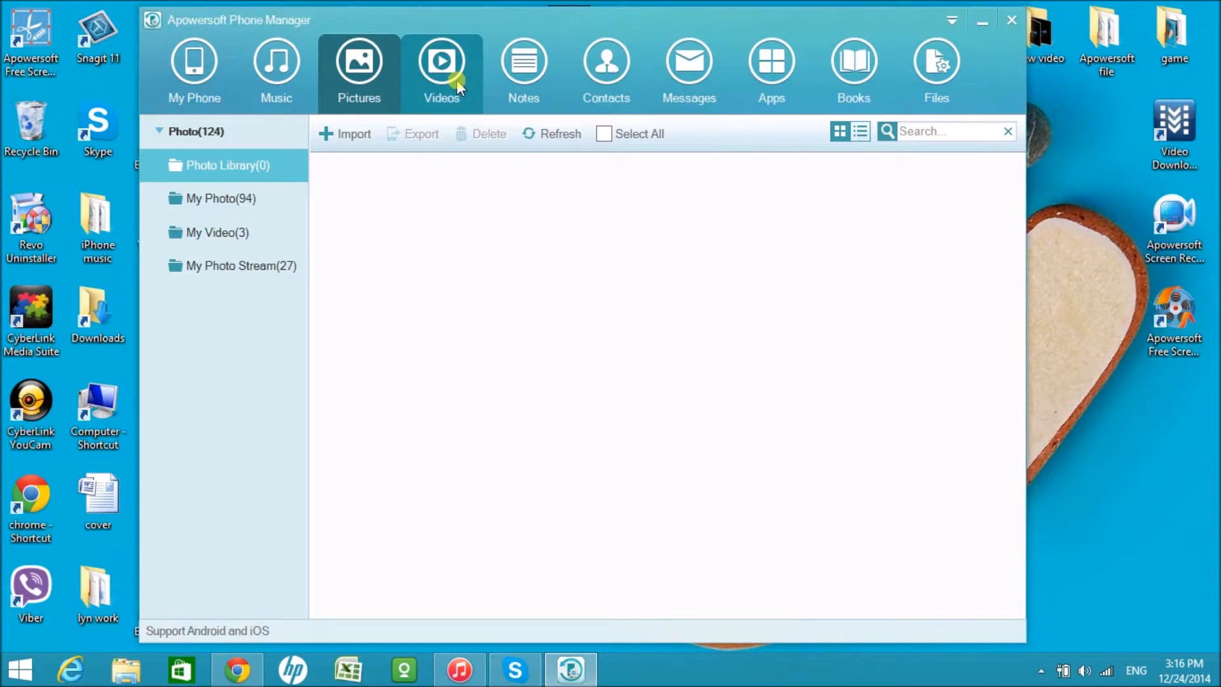
left_click(441, 62)
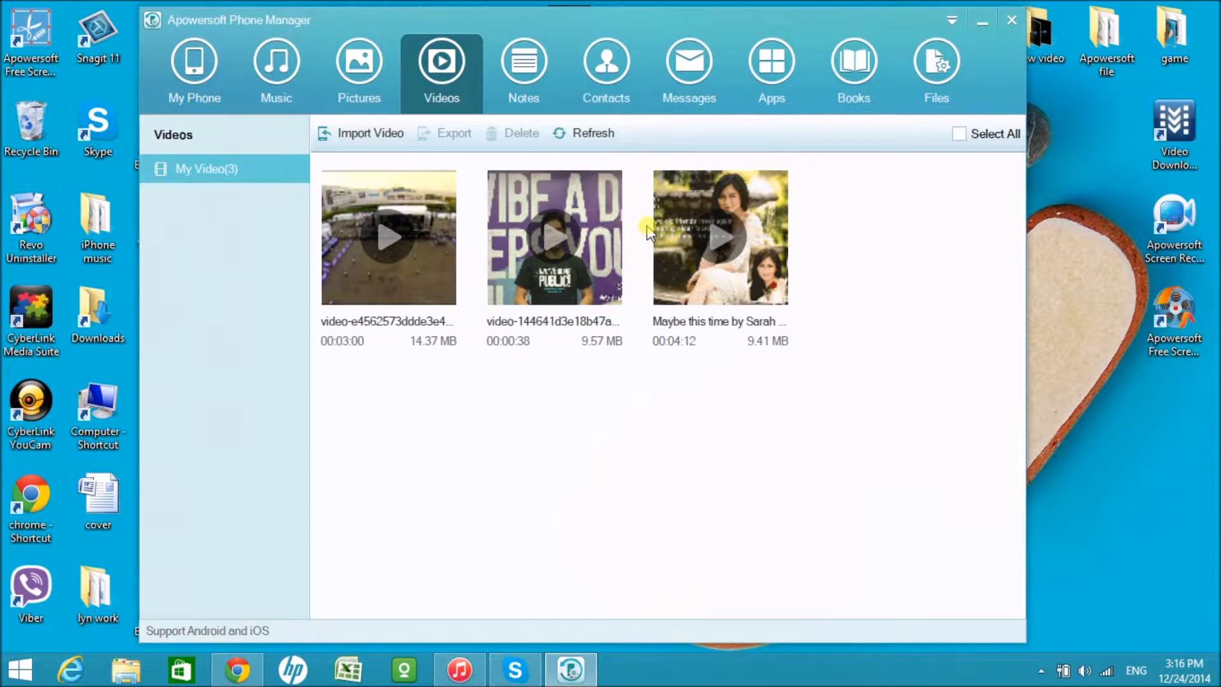
mouse_move(393, 249)
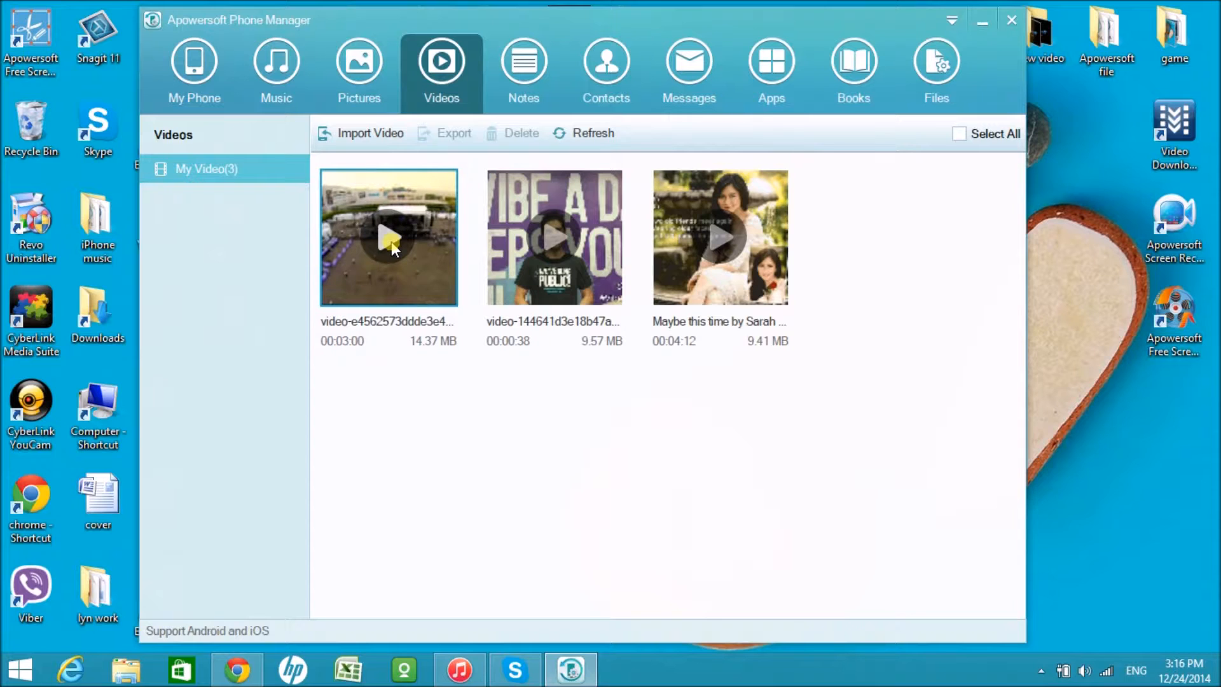
mouse_move(331, 184)
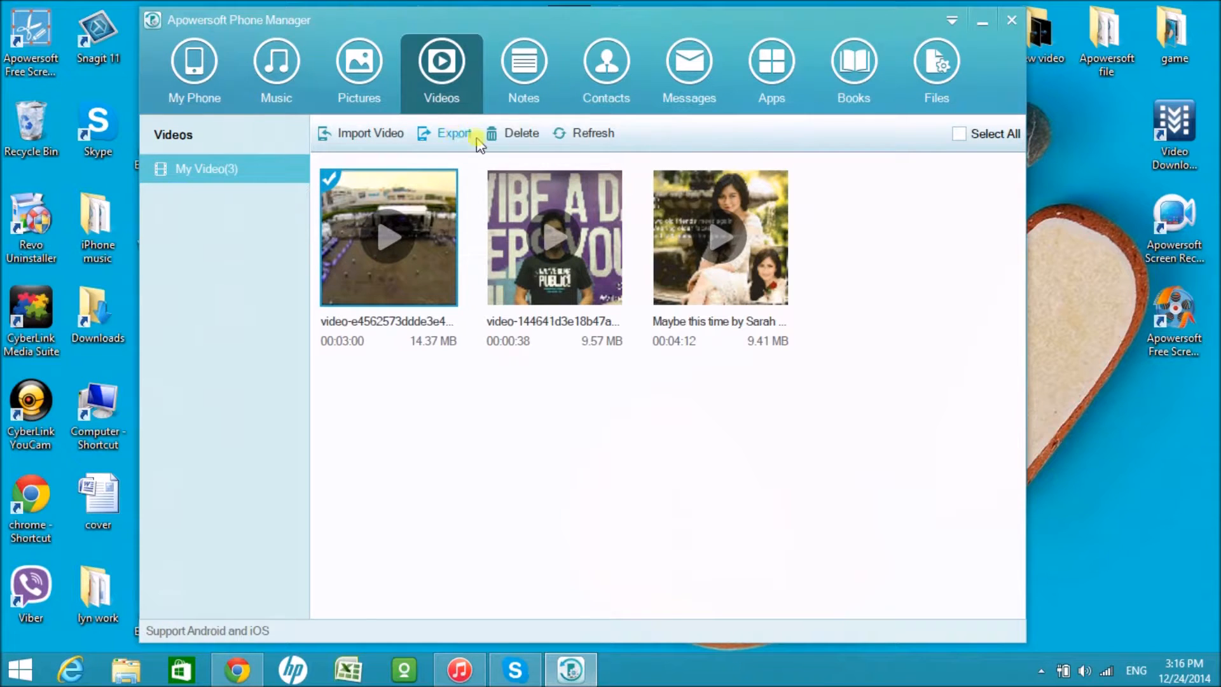
mouse_move(520, 137)
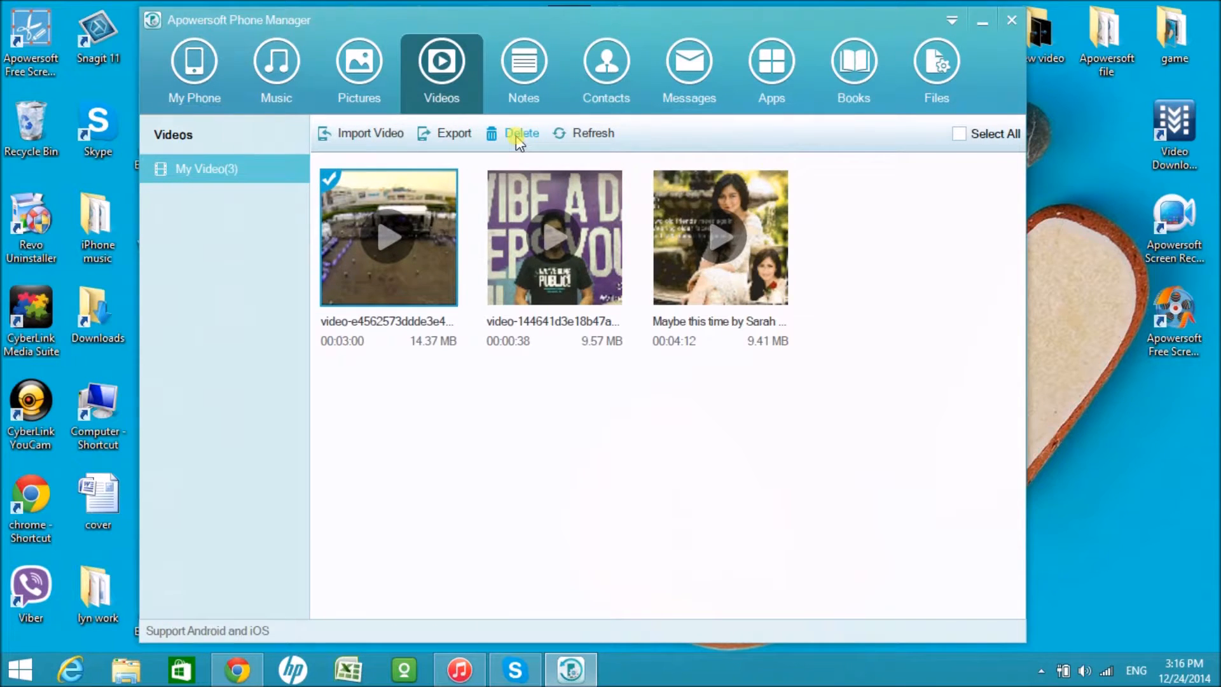
Delete the checked first video from the iPhone, confirming the prompt, leaving two clips.
left_click(521, 132)
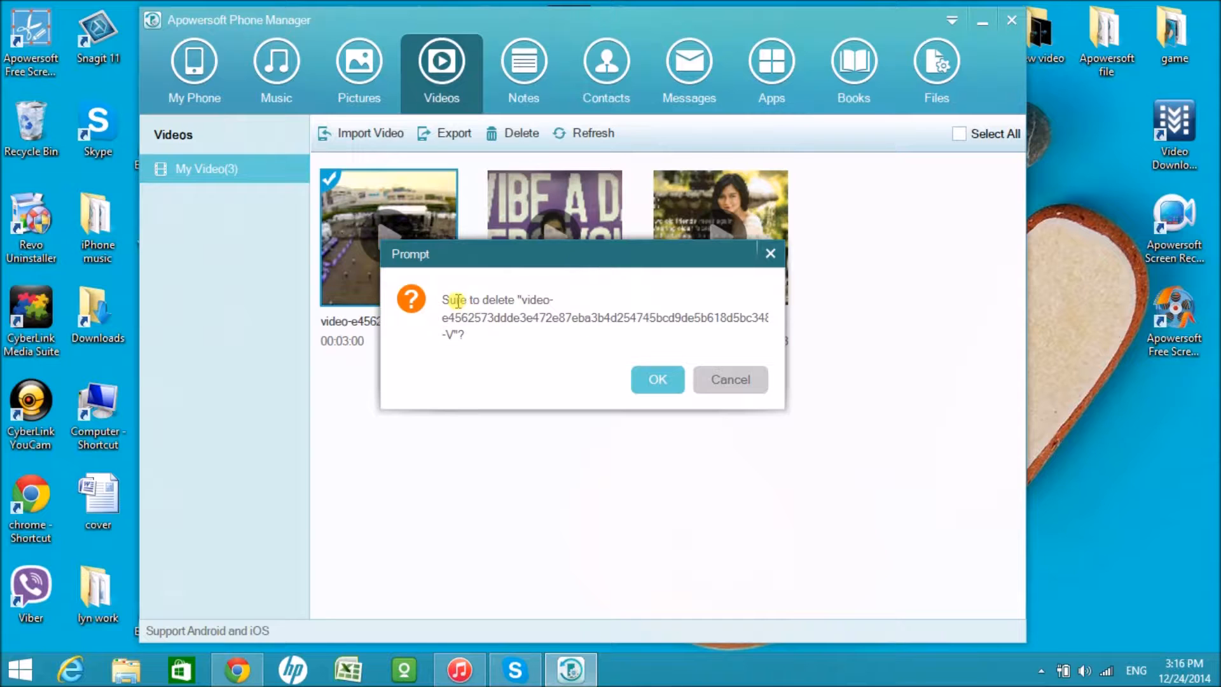
left_click(657, 379)
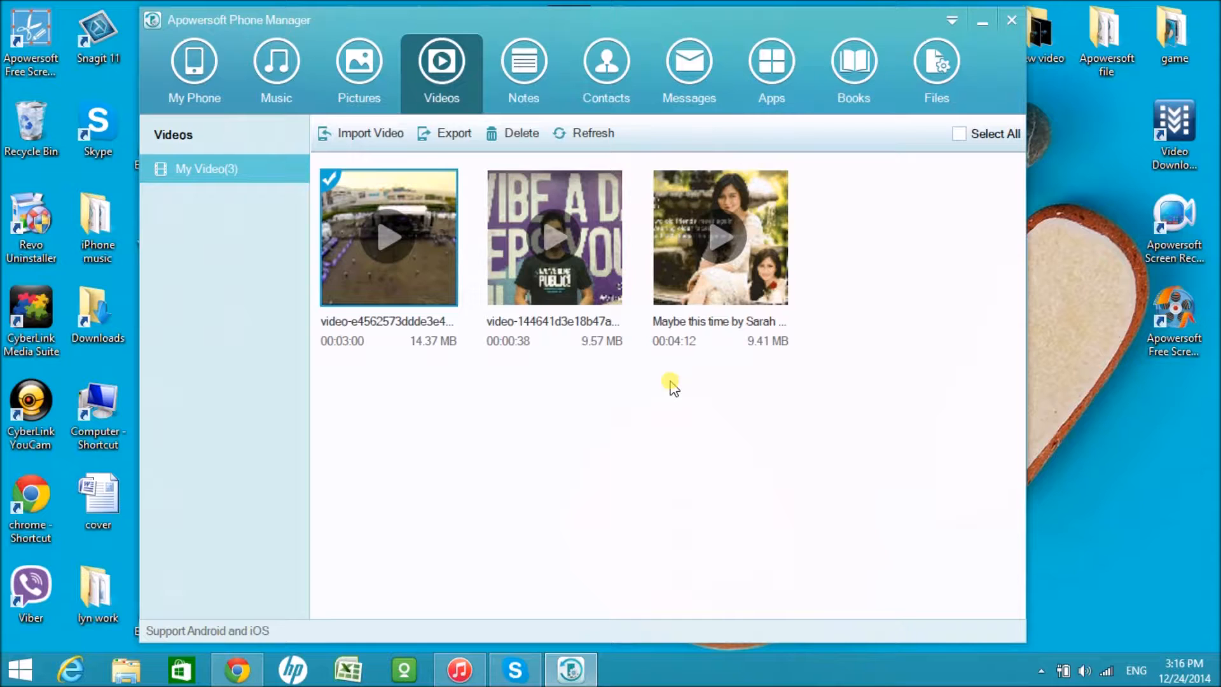
mouse_move(360, 183)
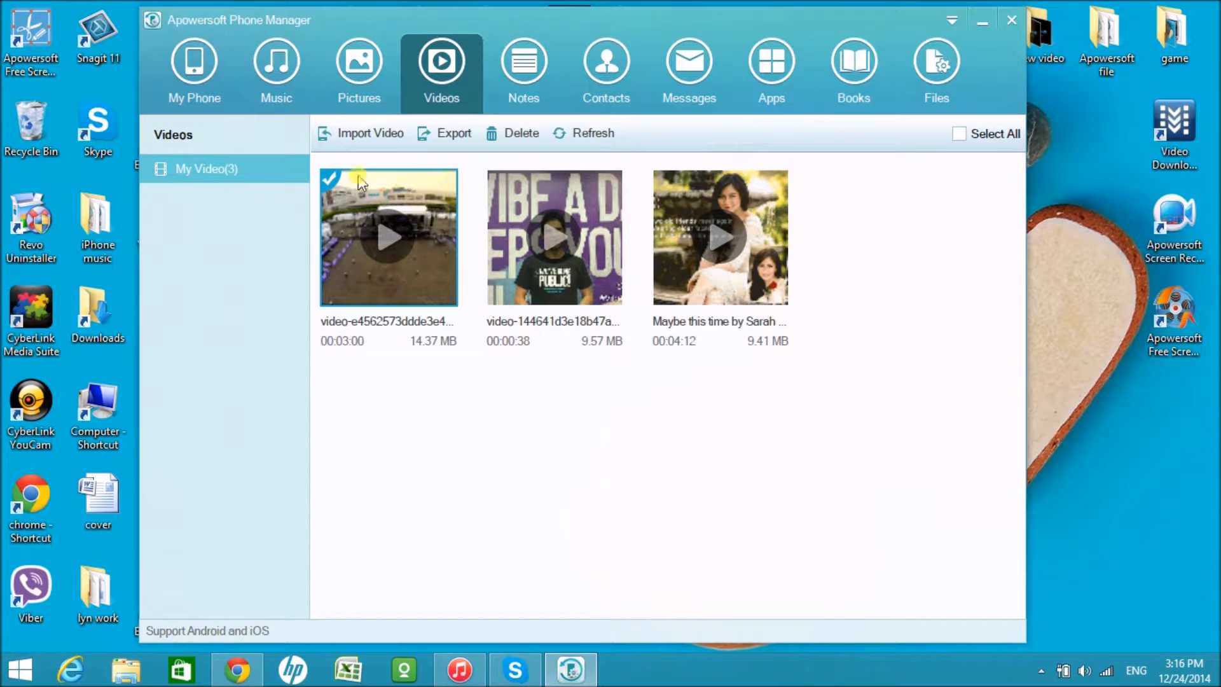
left_click(522, 132)
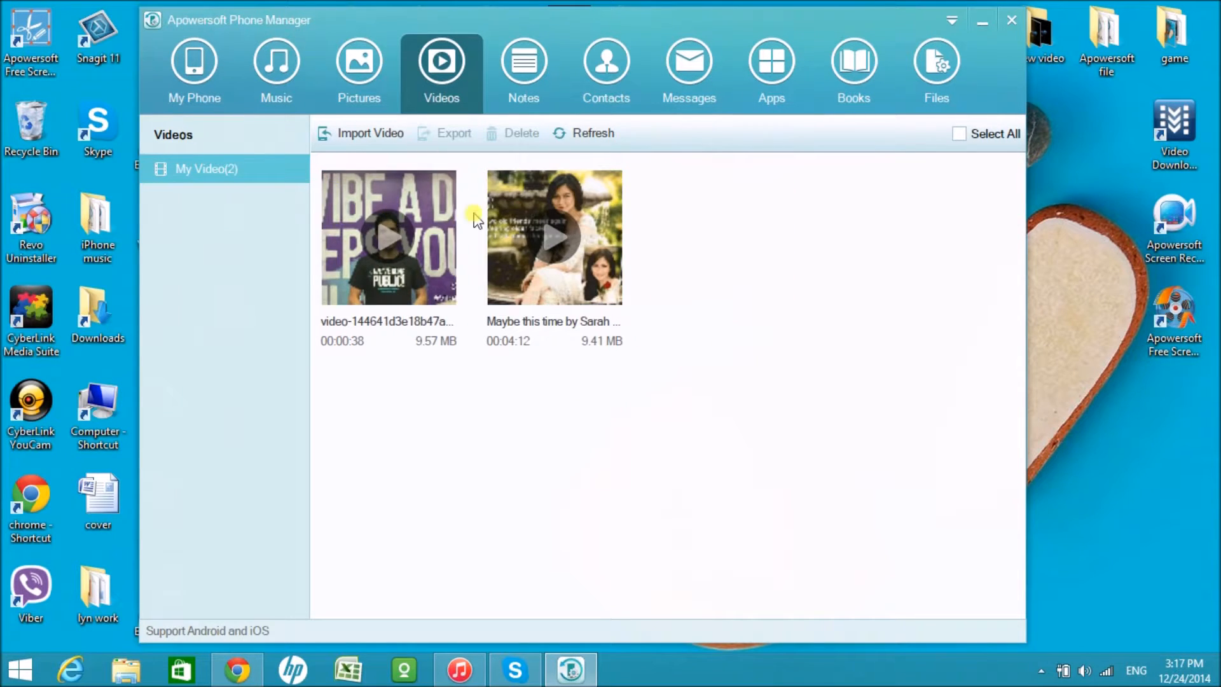
mouse_move(444, 268)
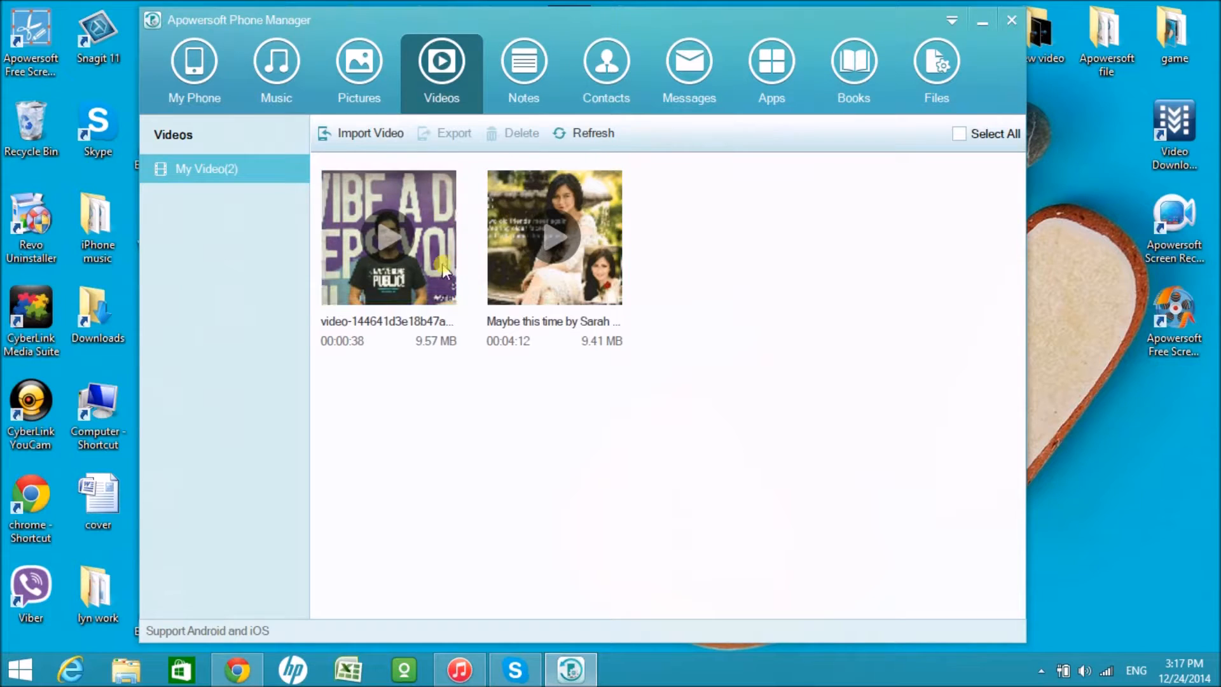
Select all remaining videos and delete them with confirmation, emptying the video list.
left_click(388, 238)
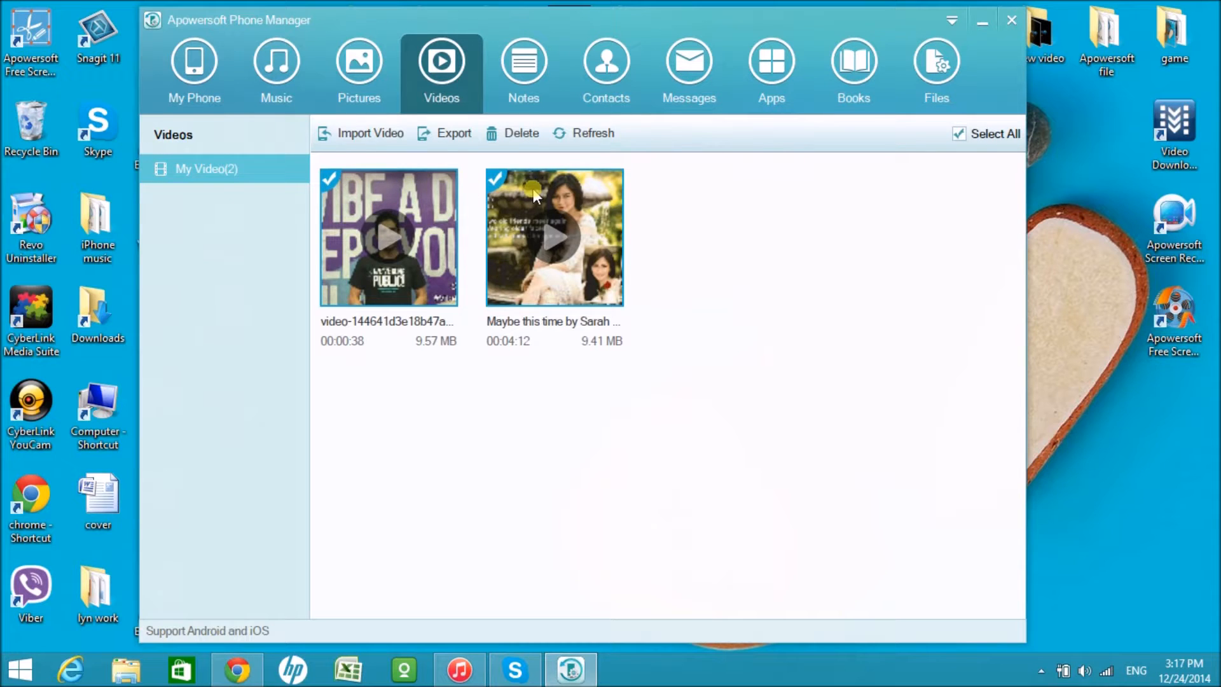
mouse_move(522, 132)
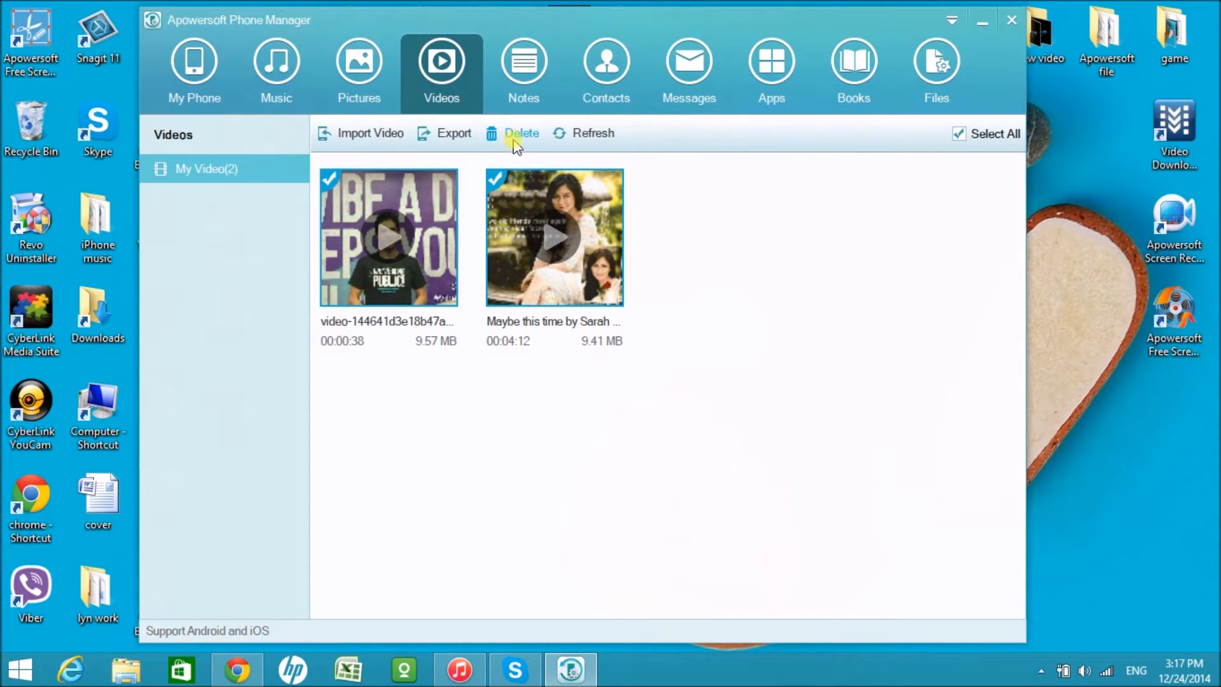
left_click(521, 132)
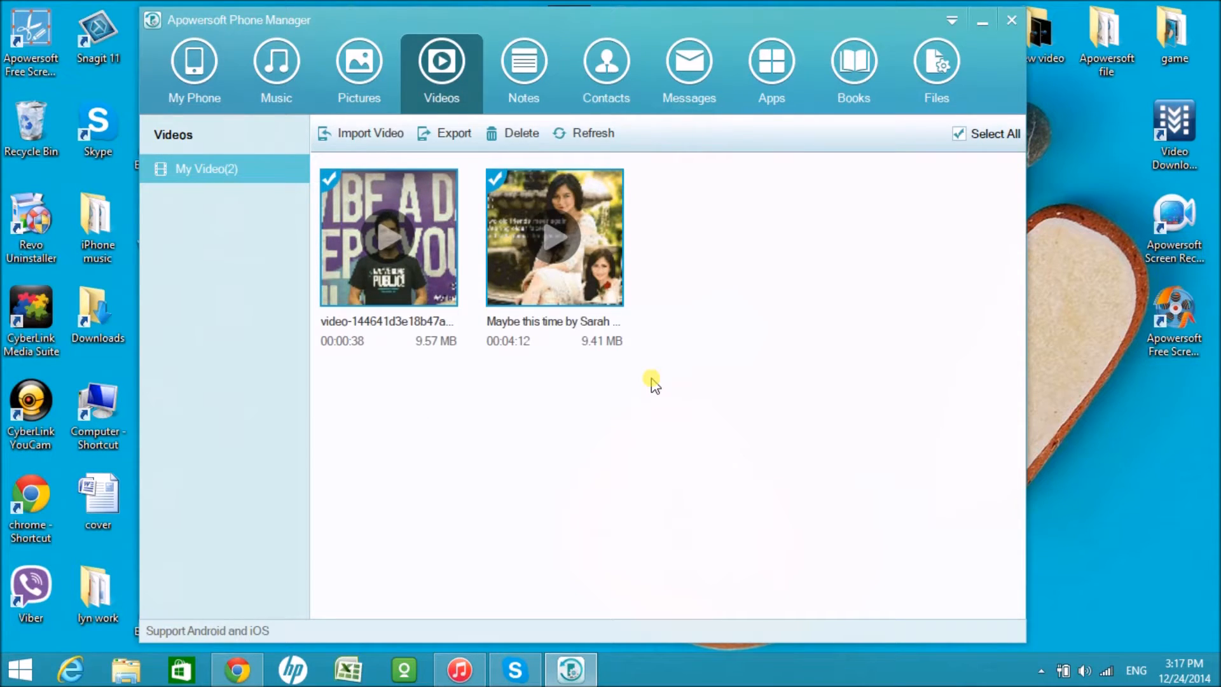
left_click(521, 133)
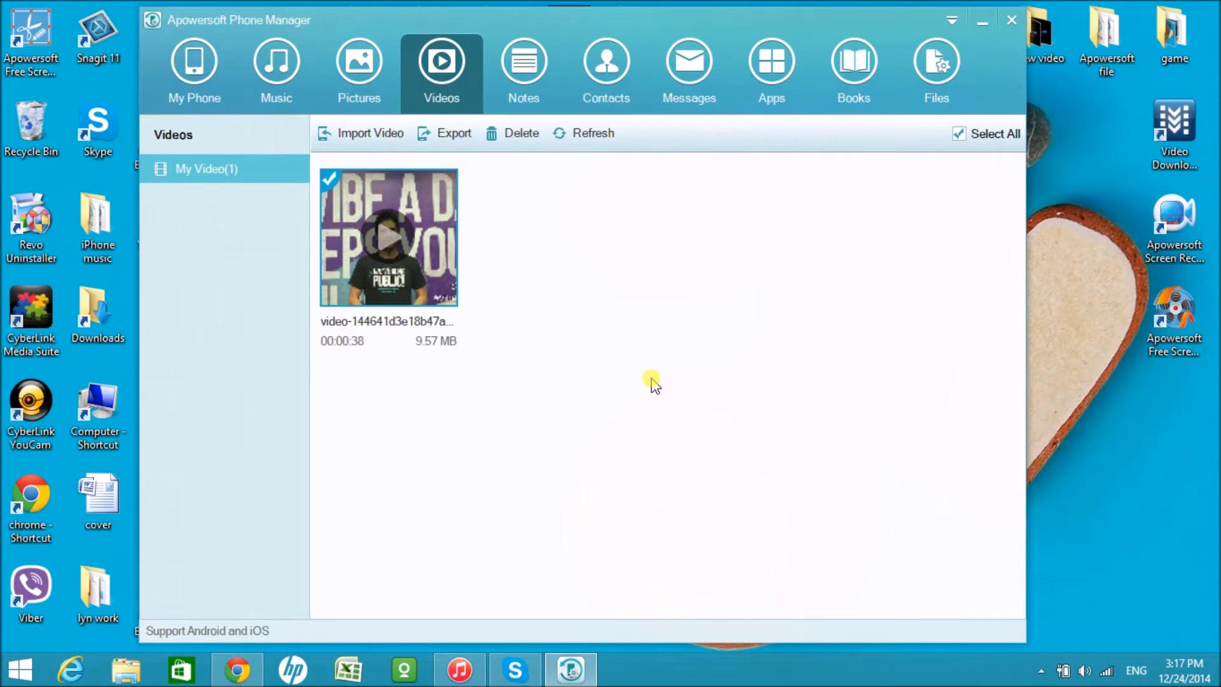
left_click(521, 132)
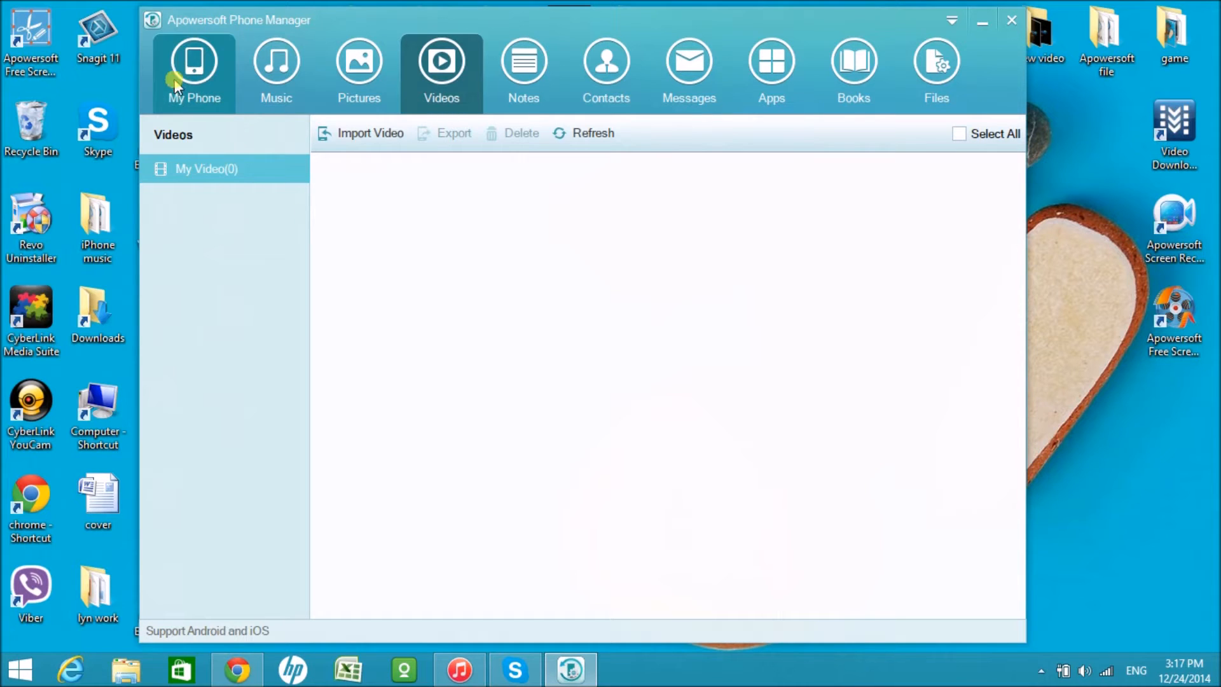
Return to the My Phone overview and disconnect the iPhone 4S from the computer.
left_click(193, 70)
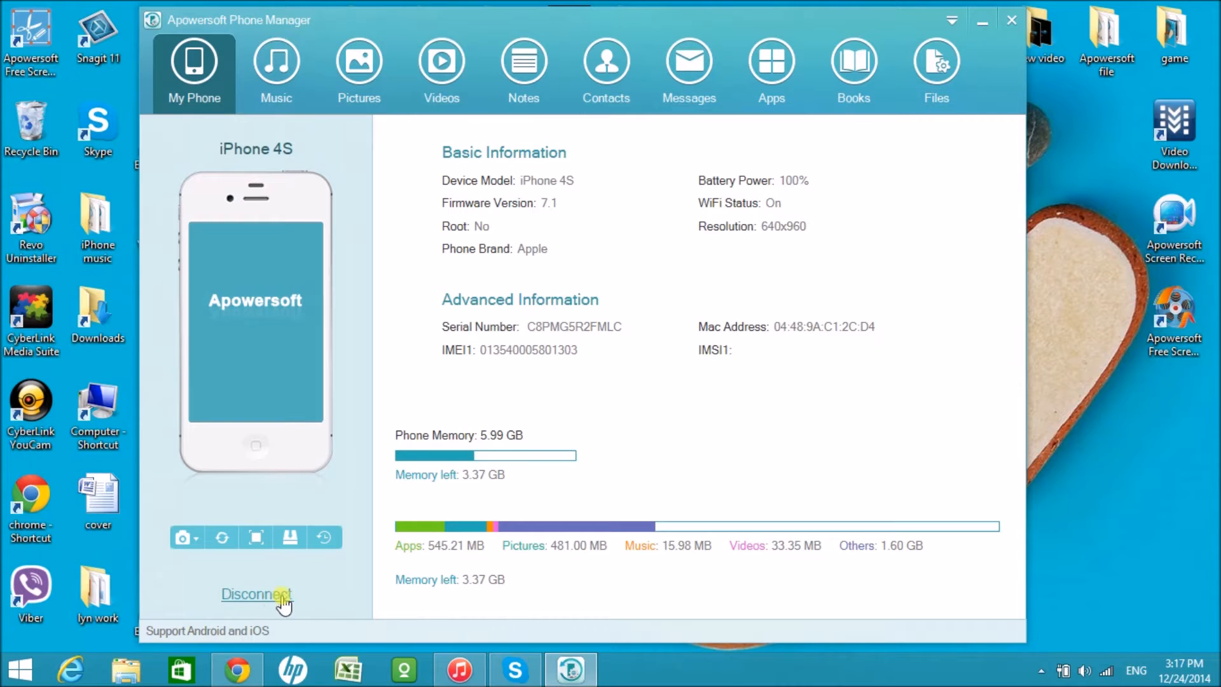
left_click(255, 594)
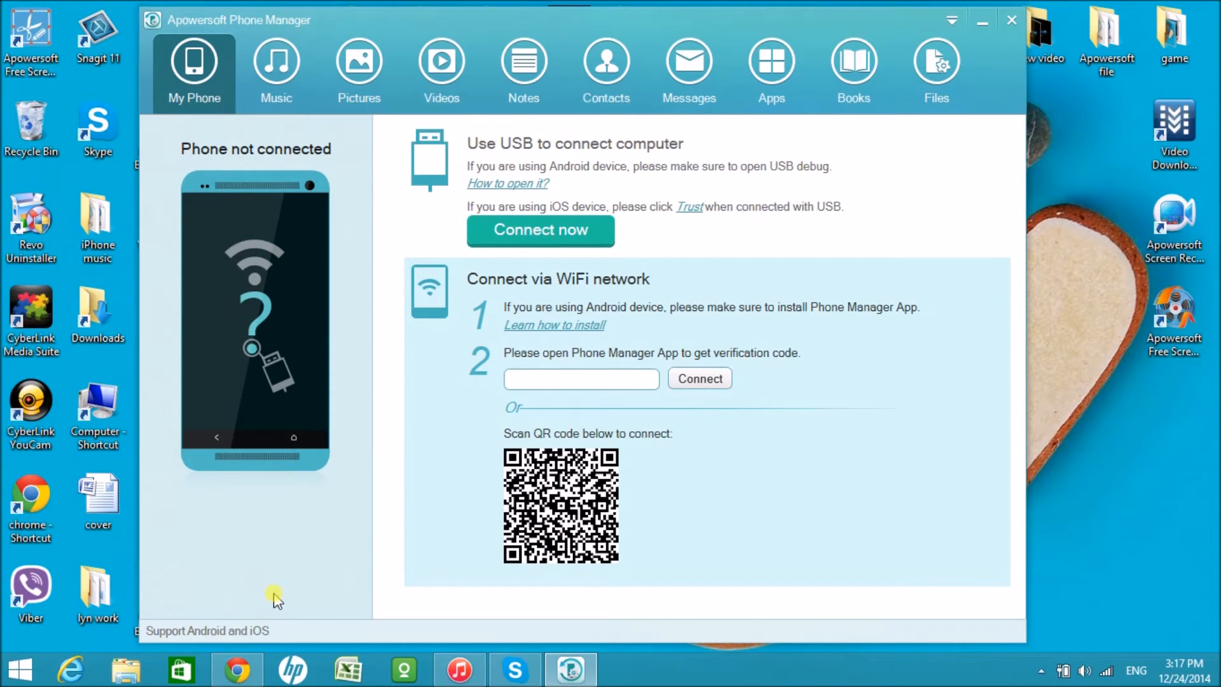
mouse_move(825, 480)
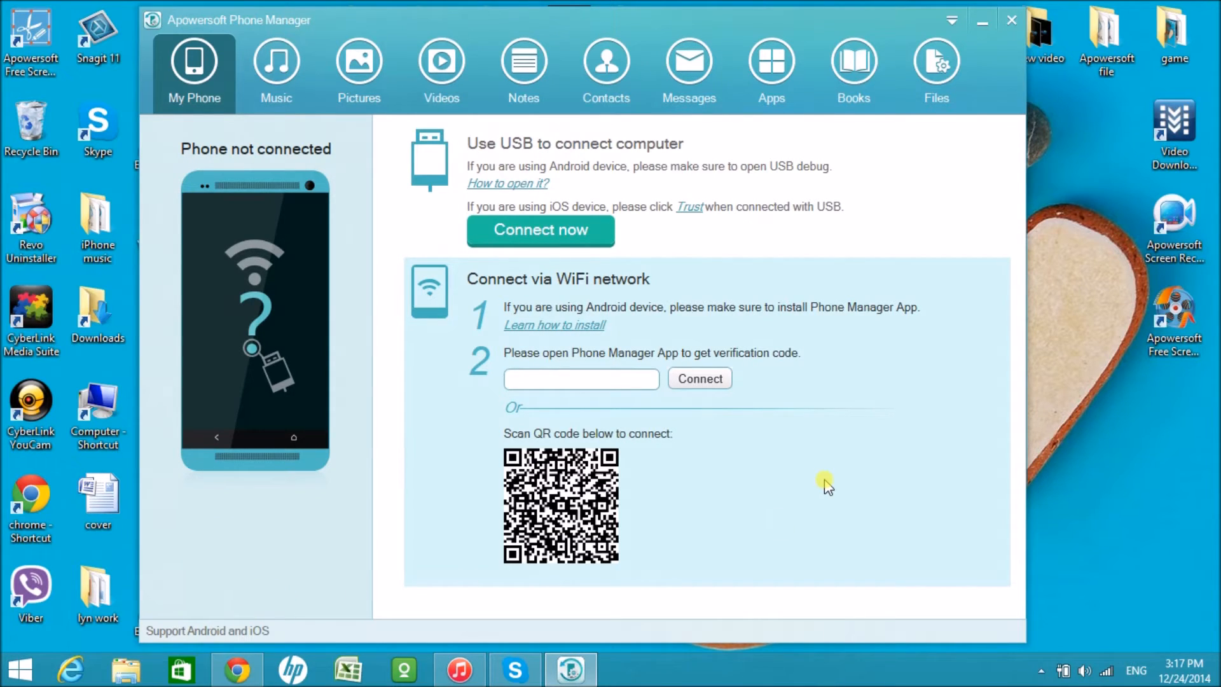